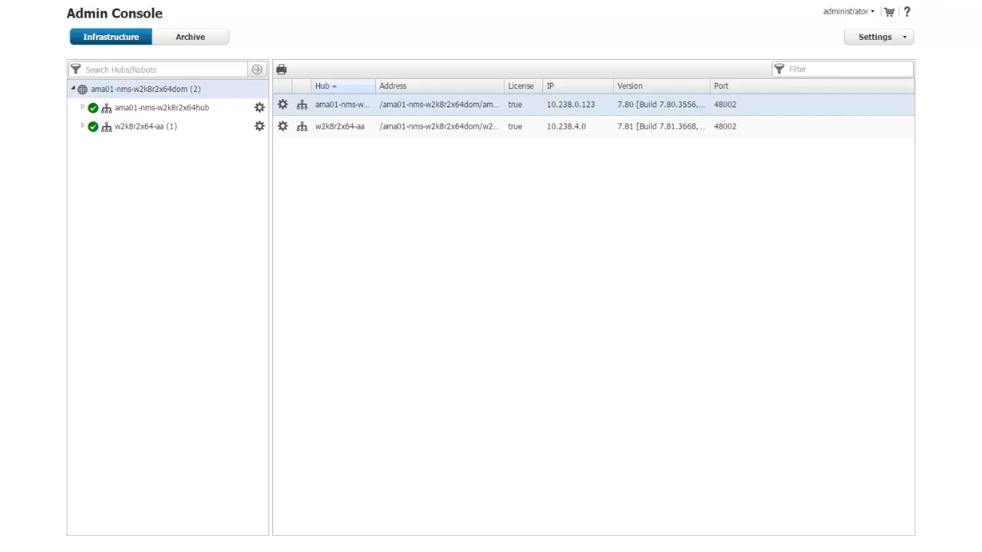
# - Show the Archive's Web Archive list of downloadable packages
pyautogui.click(190, 37)
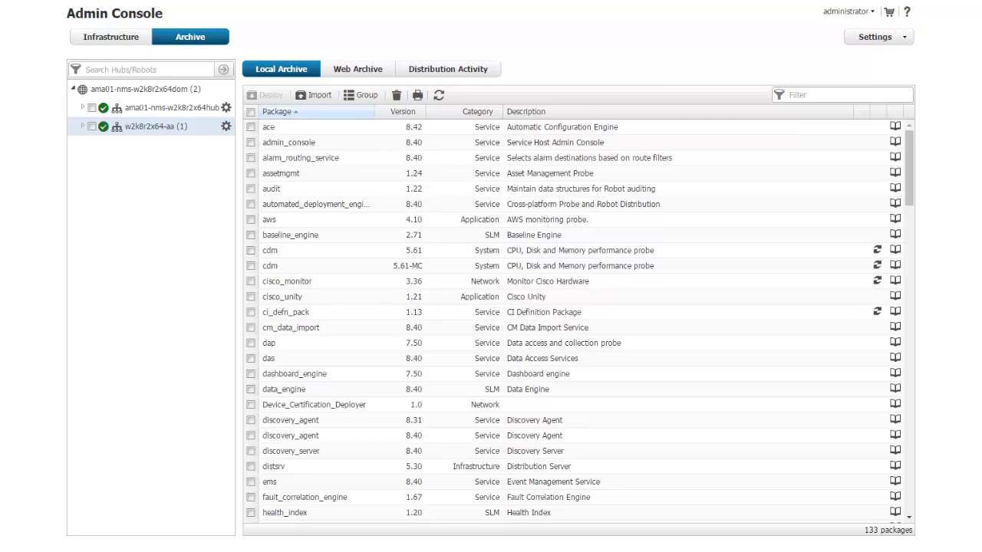
pyautogui.click(358, 67)
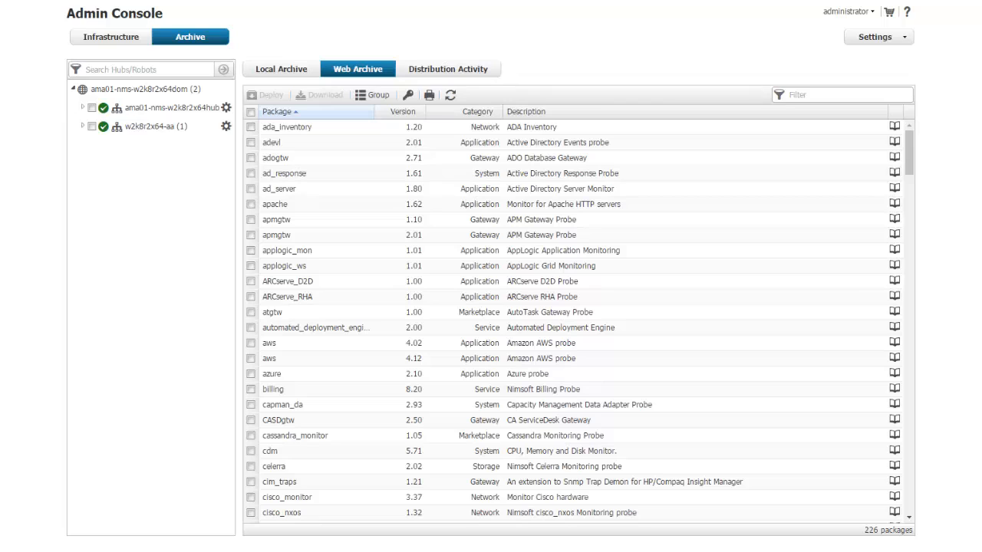
# - Download the aws 4.12 package from the web archive into the local archive
pyautogui.click(250, 359)
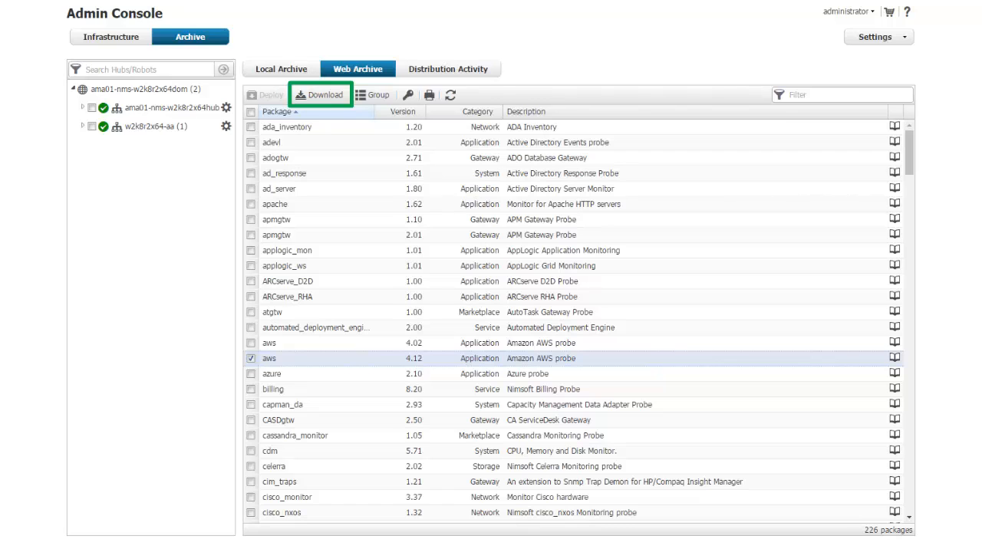
pyautogui.click(319, 95)
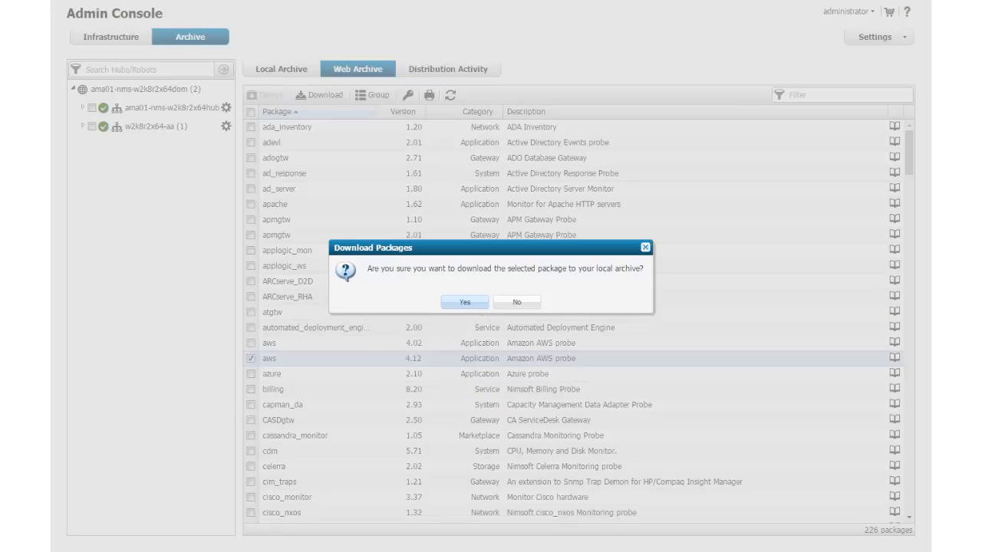
pyautogui.click(463, 301)
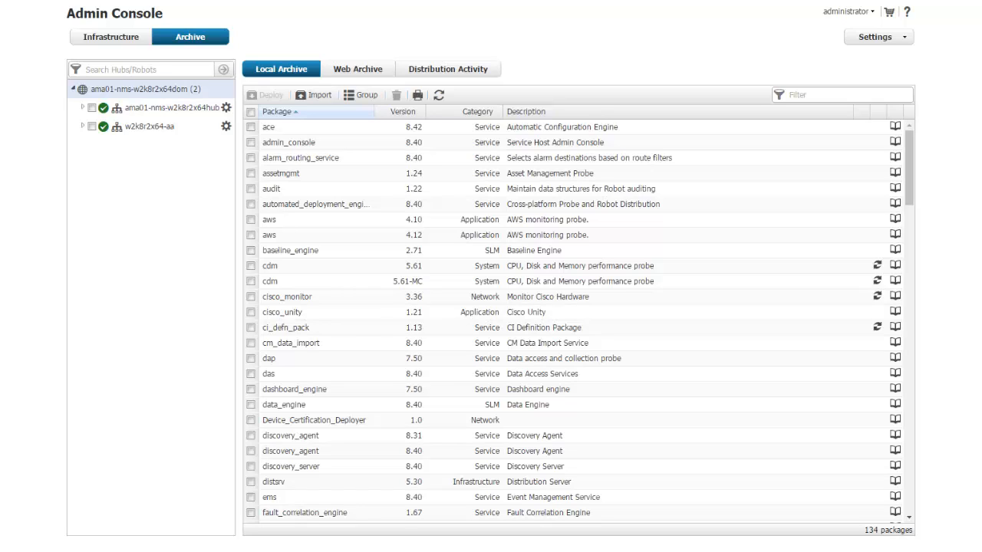
# - Deploy aws 4.12 from the local archive onto robot w2k8r2x64-aa and confirm the install
pyautogui.click(252, 234)
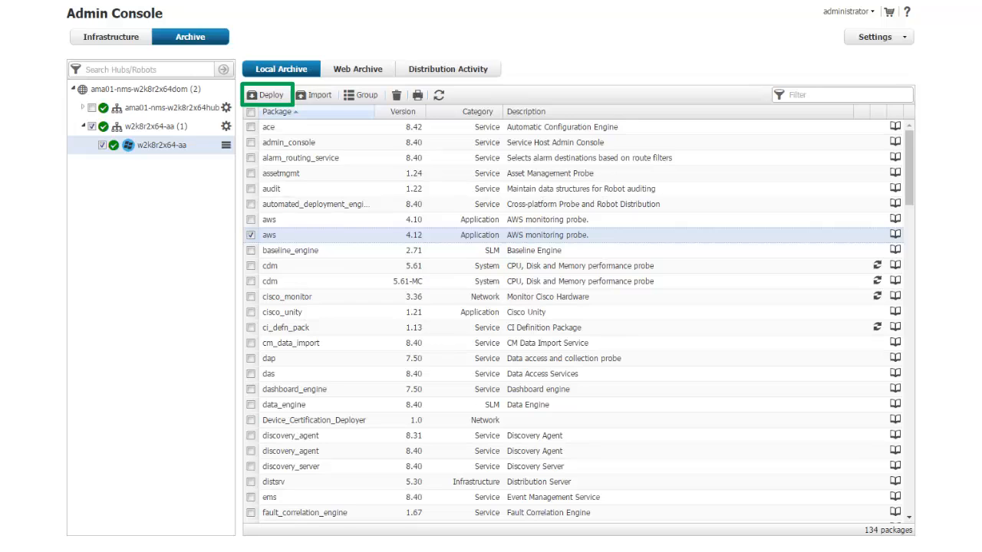
pyautogui.click(267, 95)
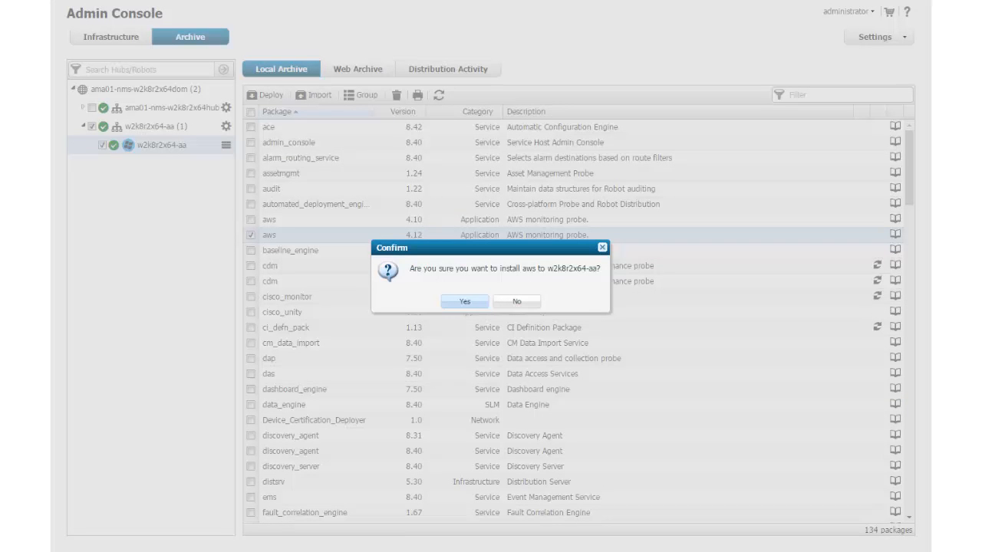
pyautogui.click(463, 301)
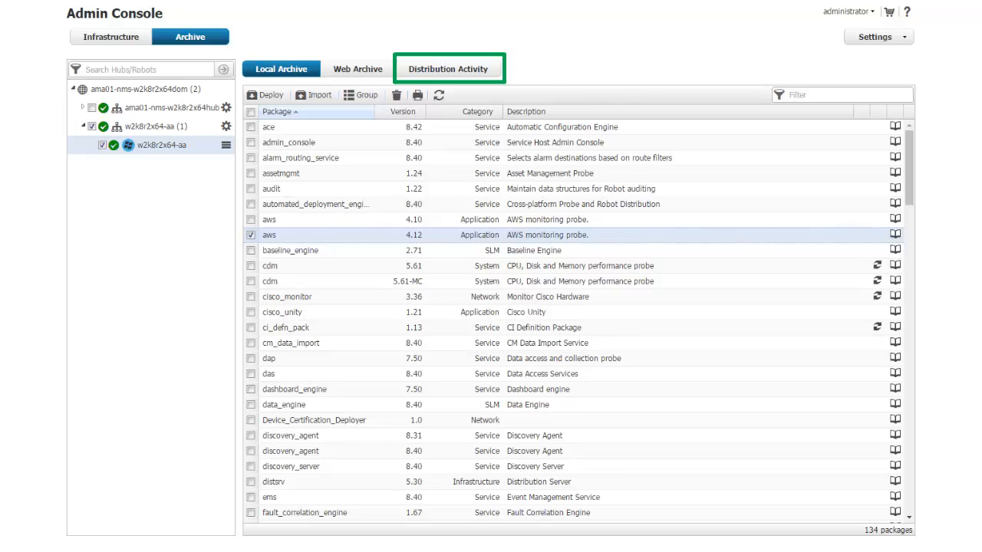
# - View Distribution Activity to verify the aws install to w2k8r2x64-aa succeeded
pyautogui.click(447, 68)
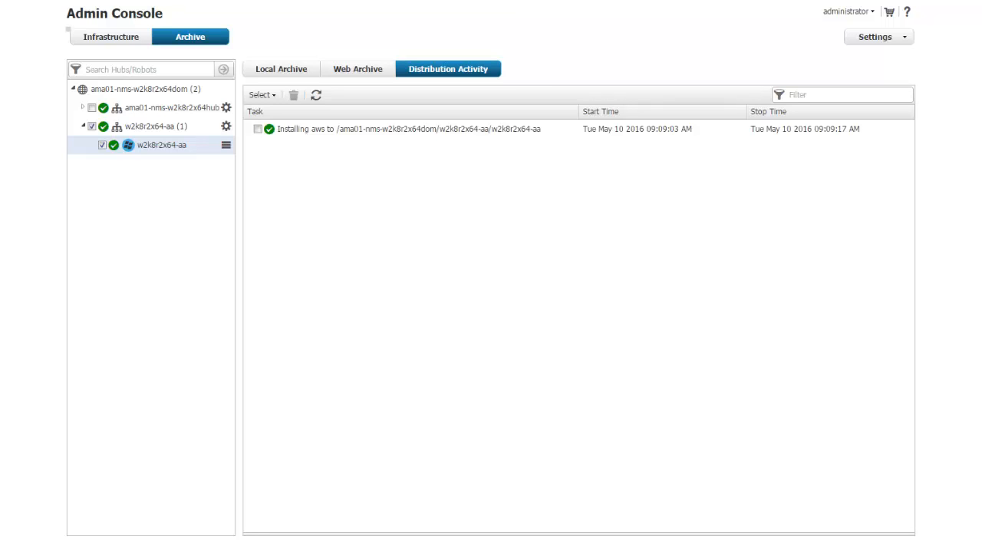
pyautogui.moveTo(270, 129)
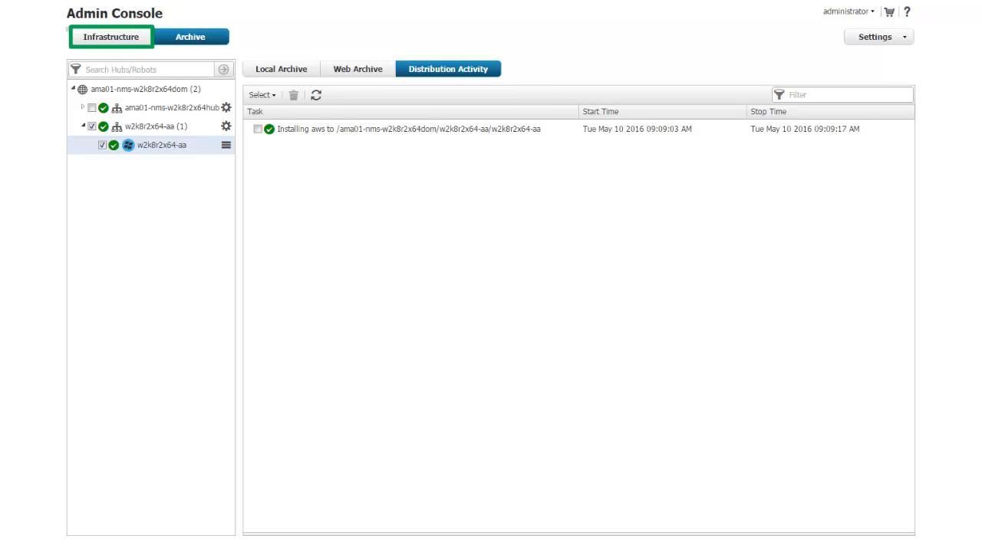
# - Return to Infrastructure and show robot w2k8r2x64-aa's probe list with aws 4.12
pyautogui.click(110, 37)
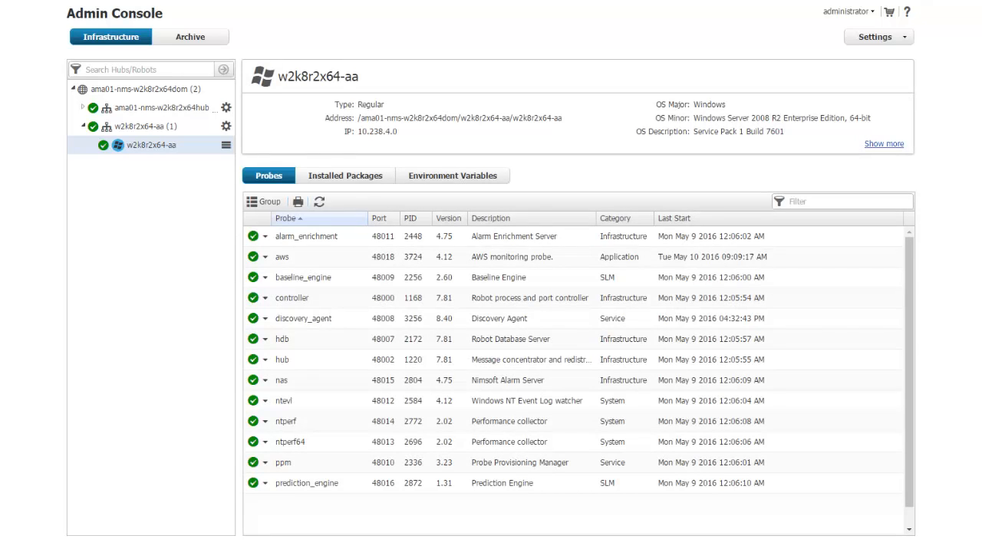
pyautogui.click(282, 257)
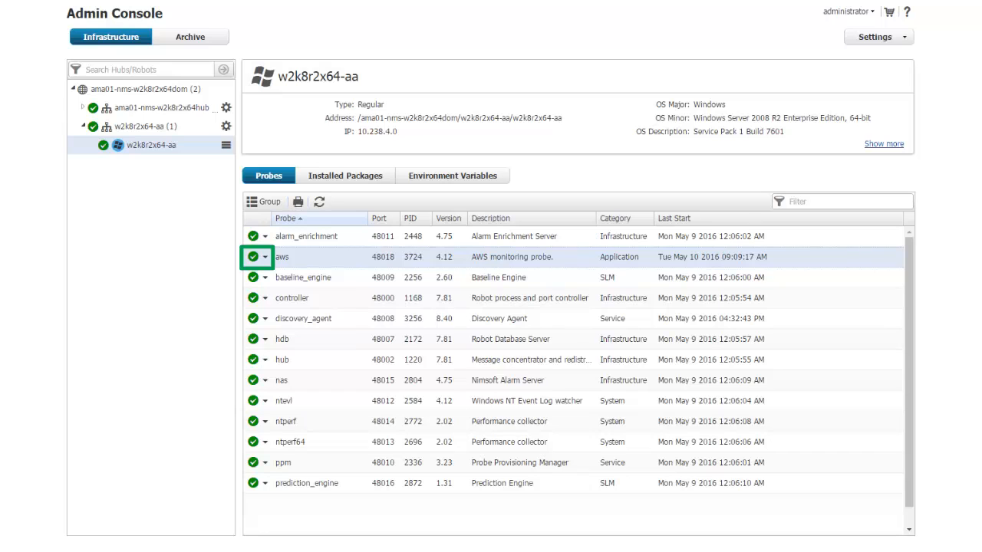
# - Open the aws 4.12 probe's Configure window and its help documentation
pyautogui.click(267, 258)
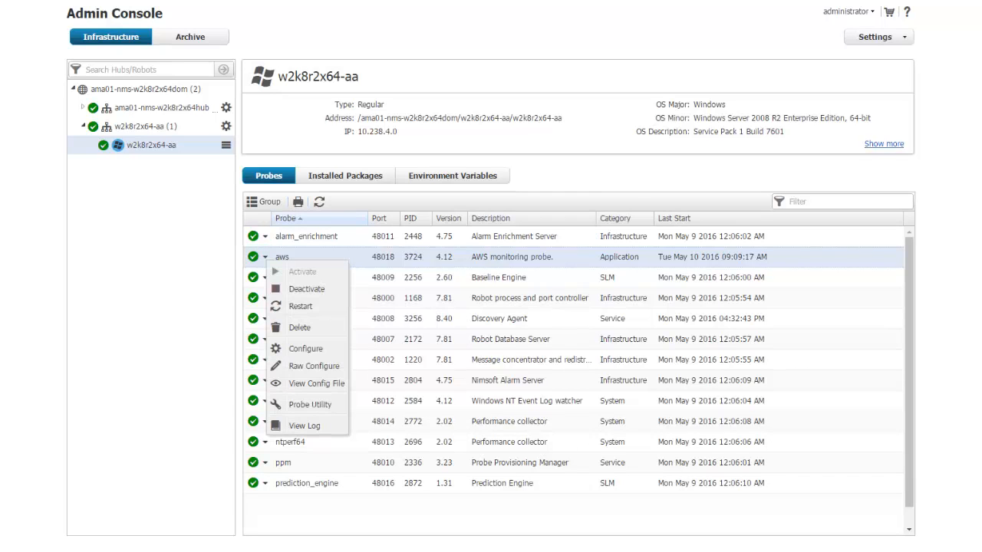
pyautogui.moveTo(306, 348)
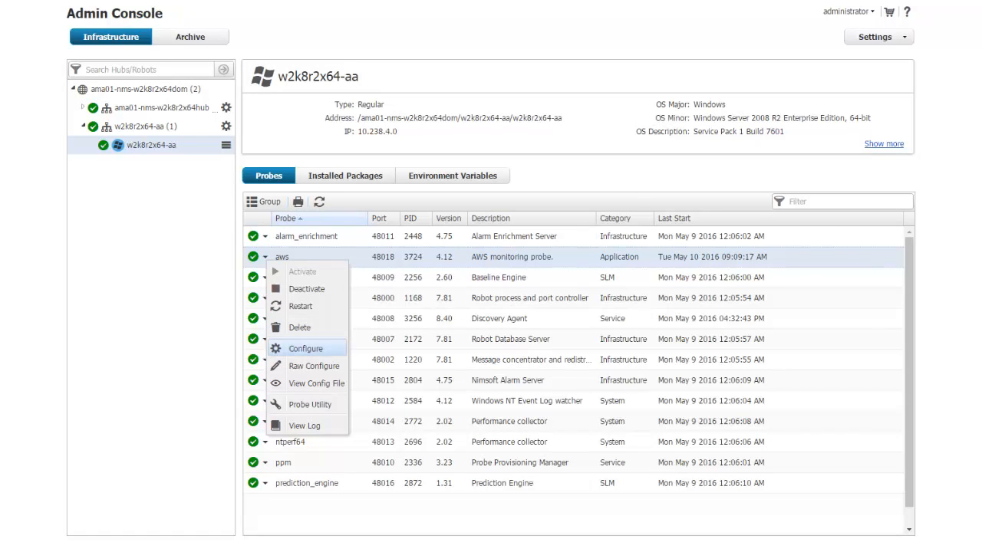
pyautogui.click(305, 348)
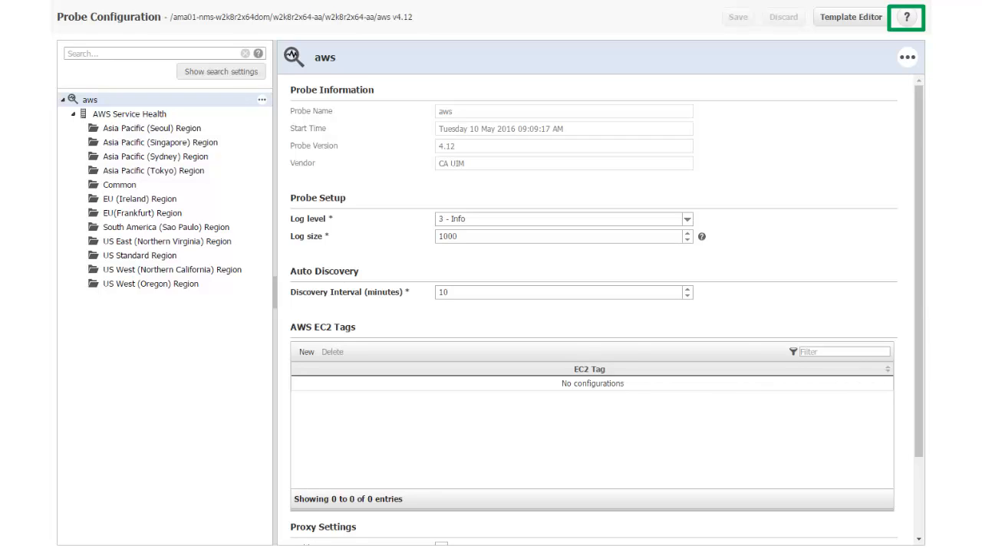
pyautogui.click(906, 17)
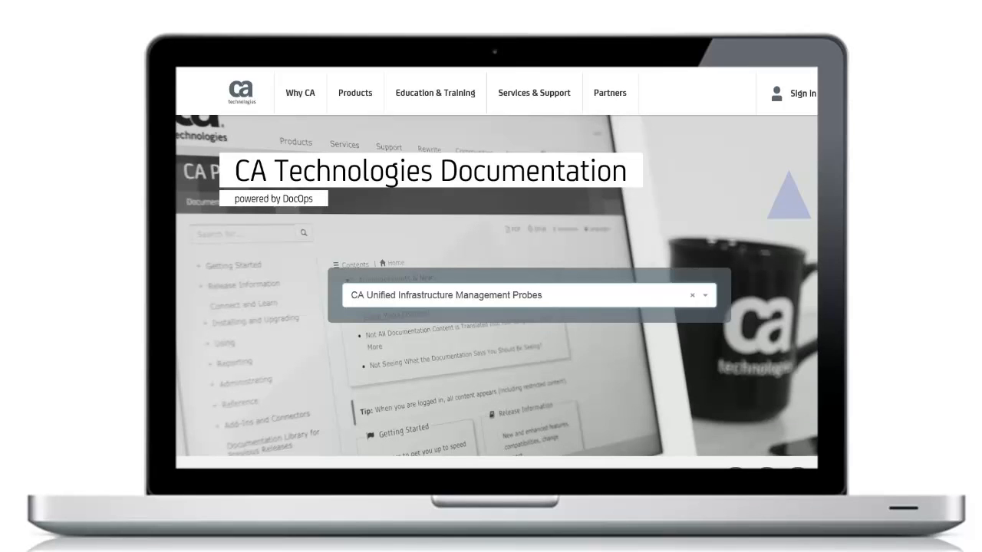